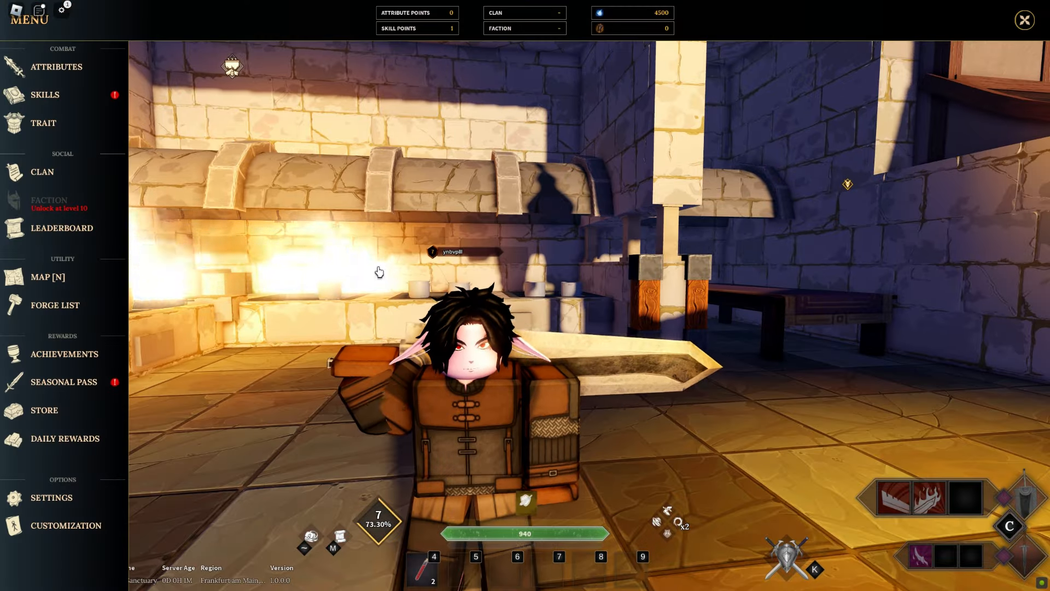
Show the Stats screen's Attributes panel (strength 13, dexterity 14, intelligence 3, wisdom 3, constitution 4) and base stats.
{"action": "left_click", "coordinate": [56, 67]}
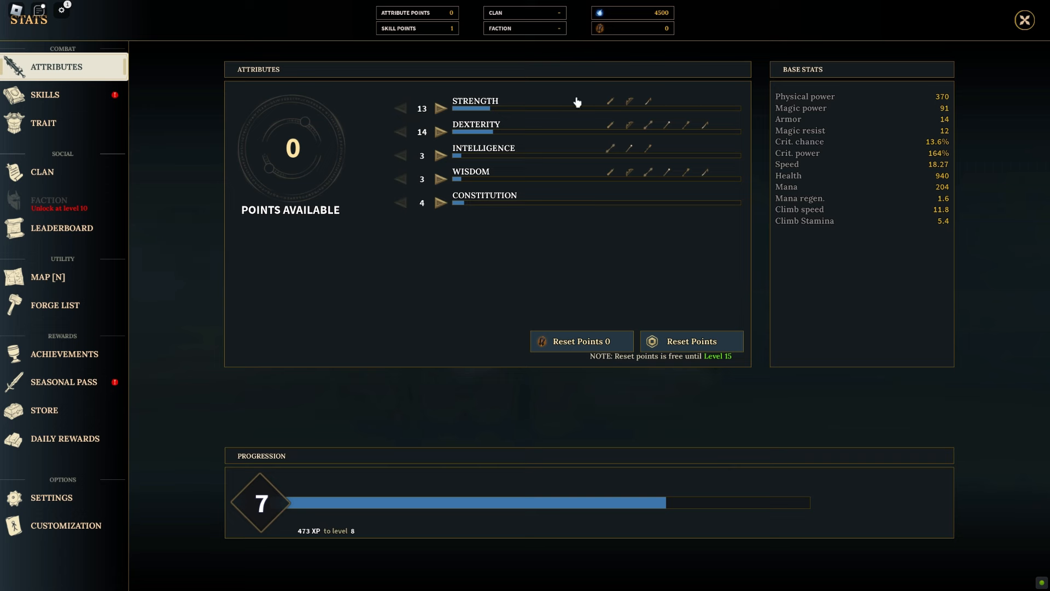
{"action": "mouse_move", "coordinate": [383, 293]}
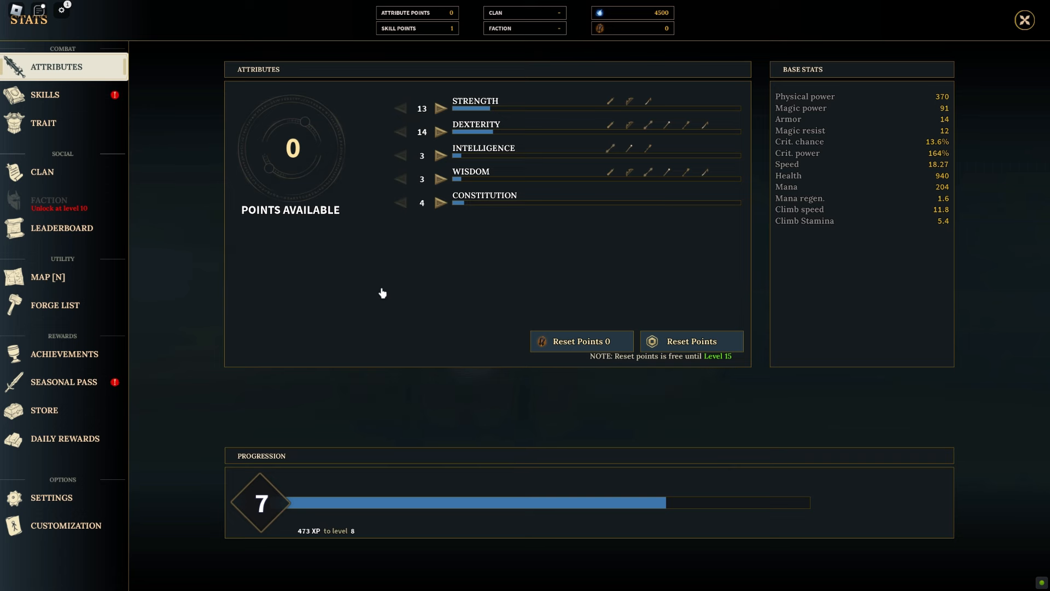